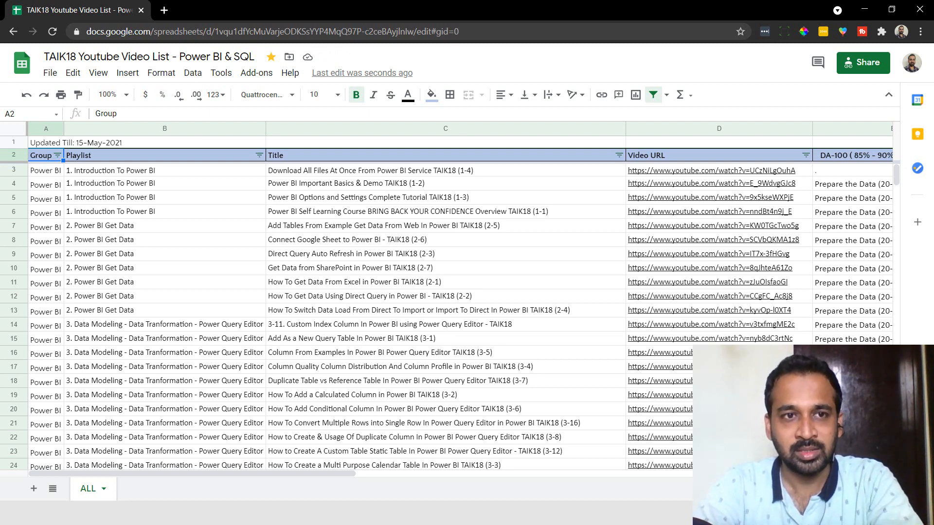
Select video title and Group cells, then scroll right so column E with DA-100 topics shows
click(45, 185)
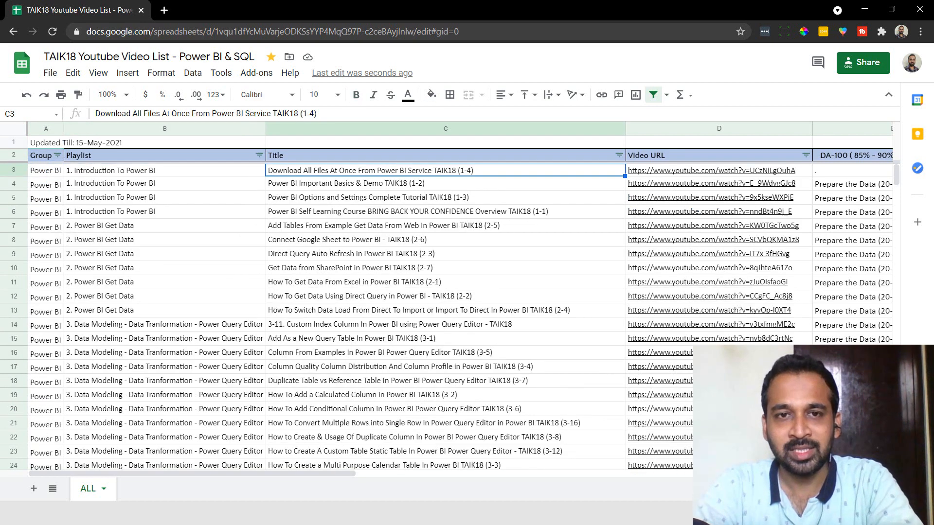
click(717, 170)
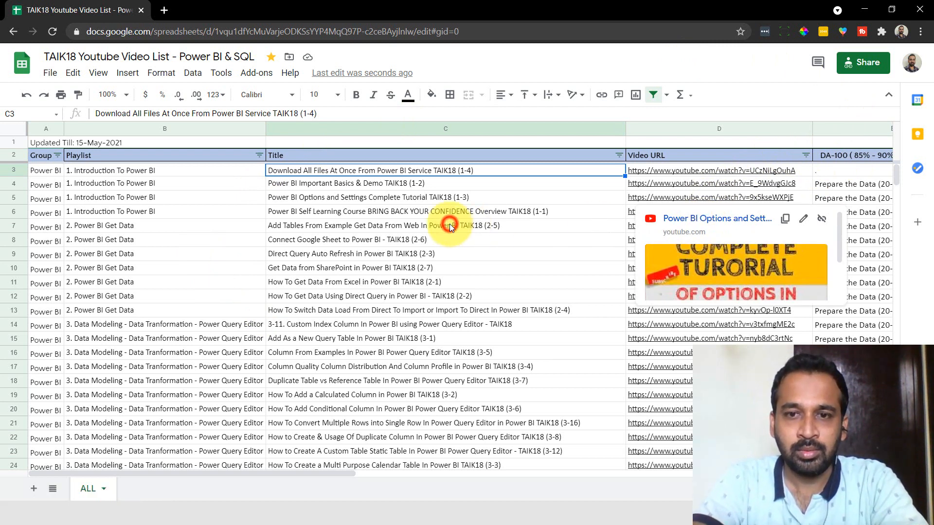
click(45, 226)
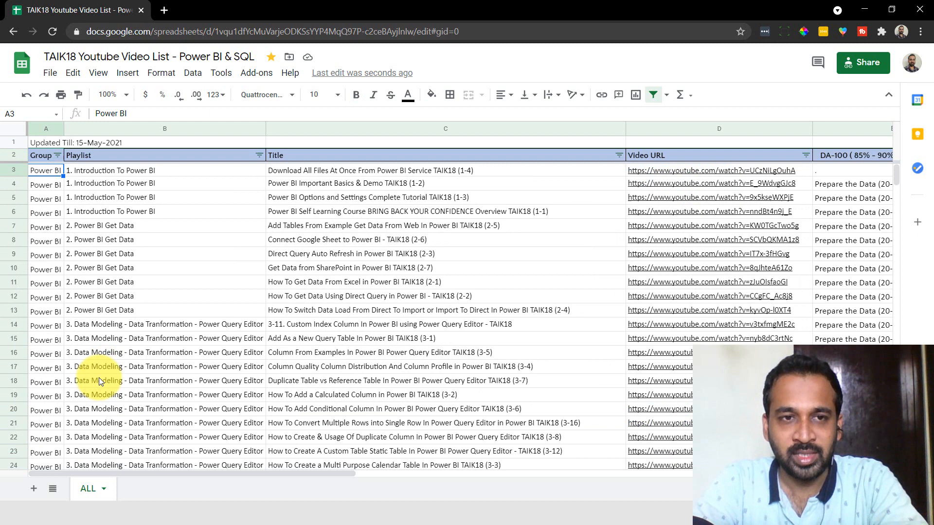
click(718, 171)
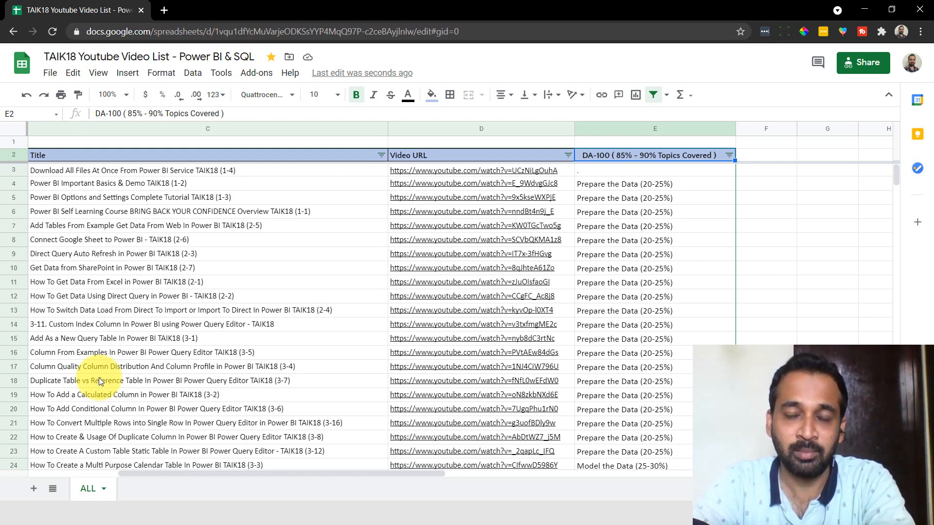
click(653, 182)
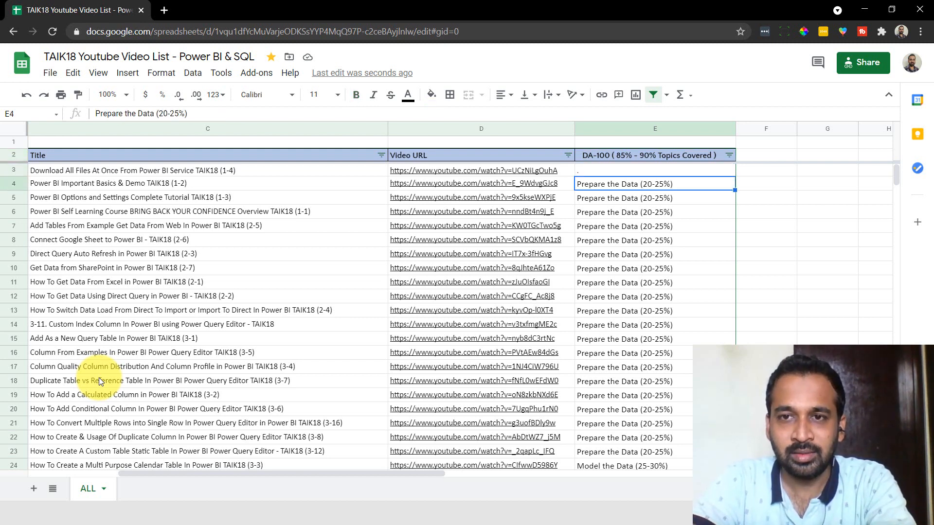
click(632, 353)
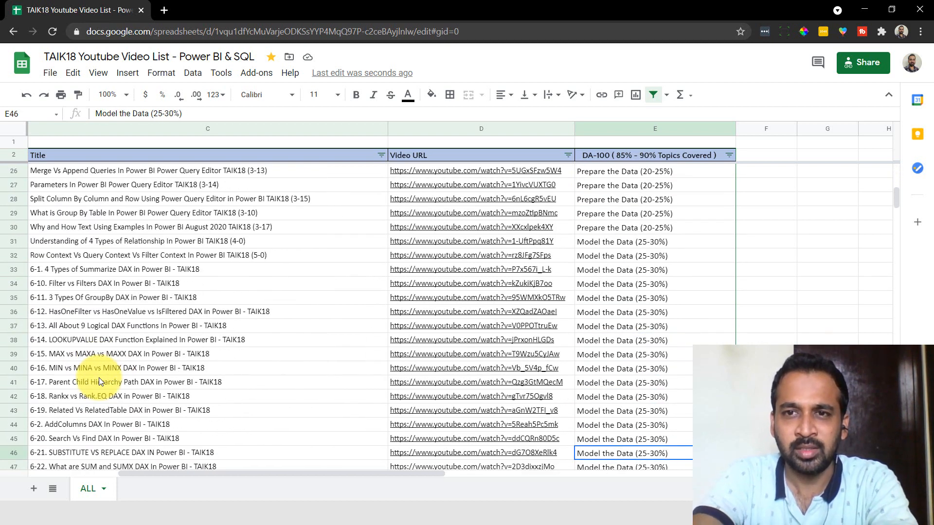
mouse_move(688, 212)
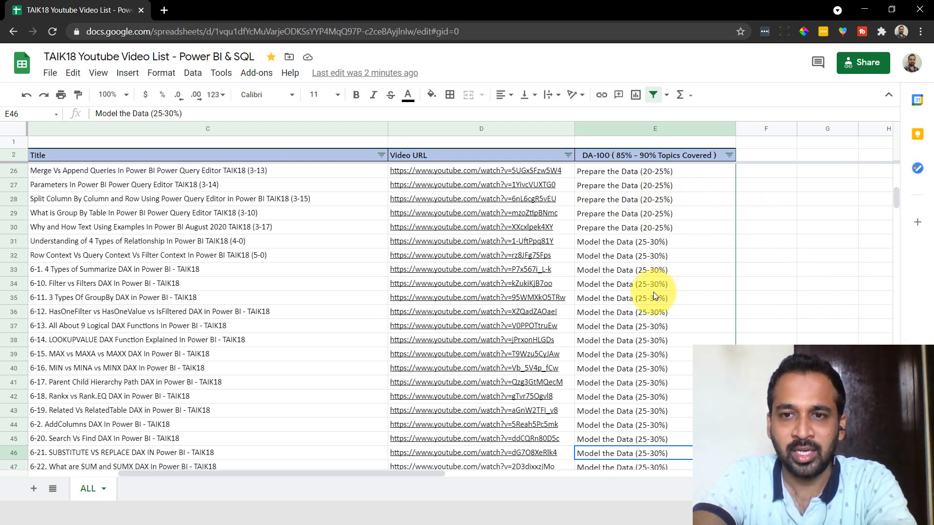
scroll(down, 3)
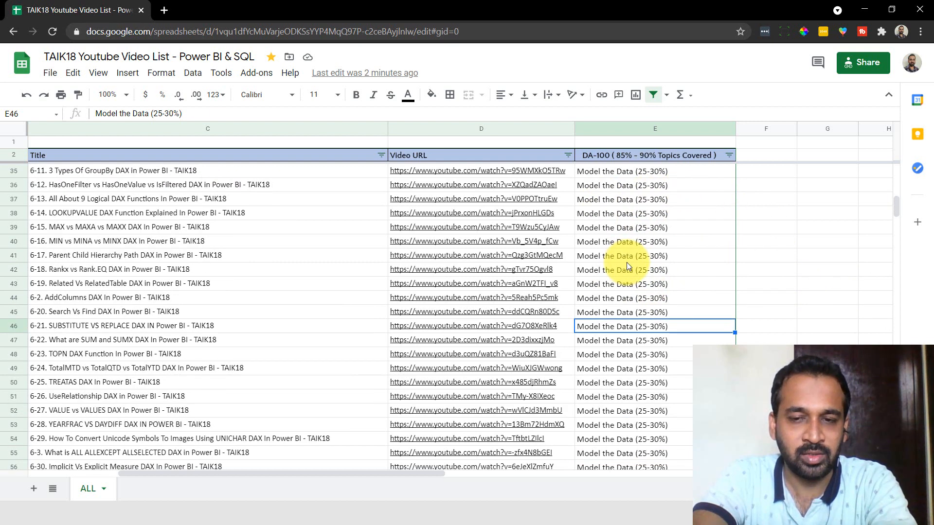
scroll(down, 3)
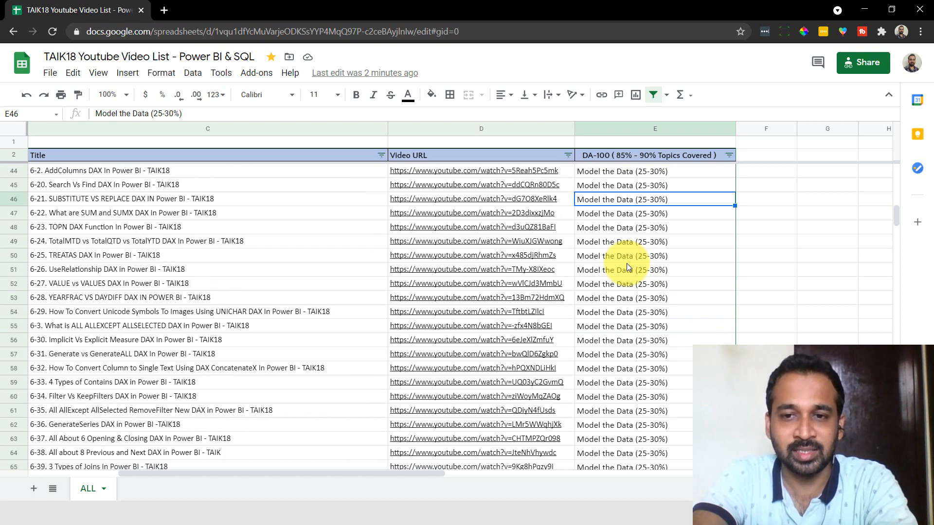
scroll(down, 3)
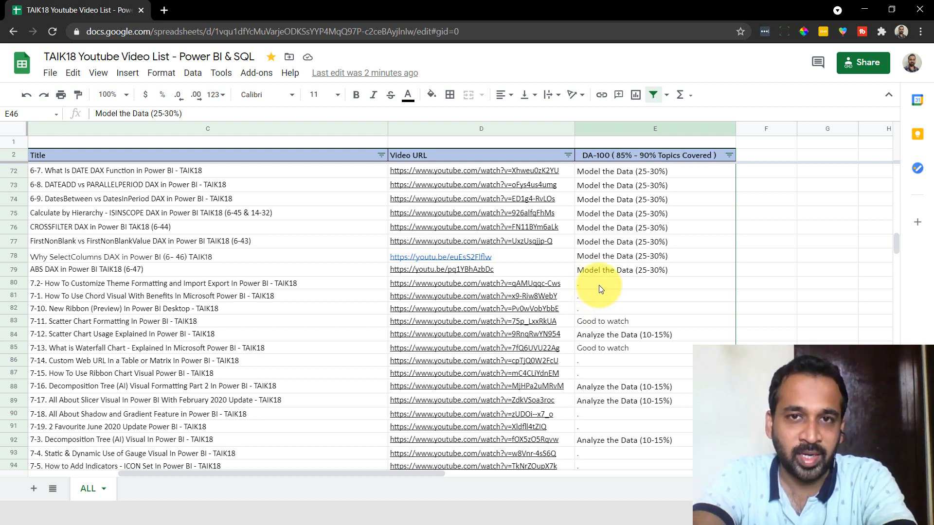
mouse_move(623, 303)
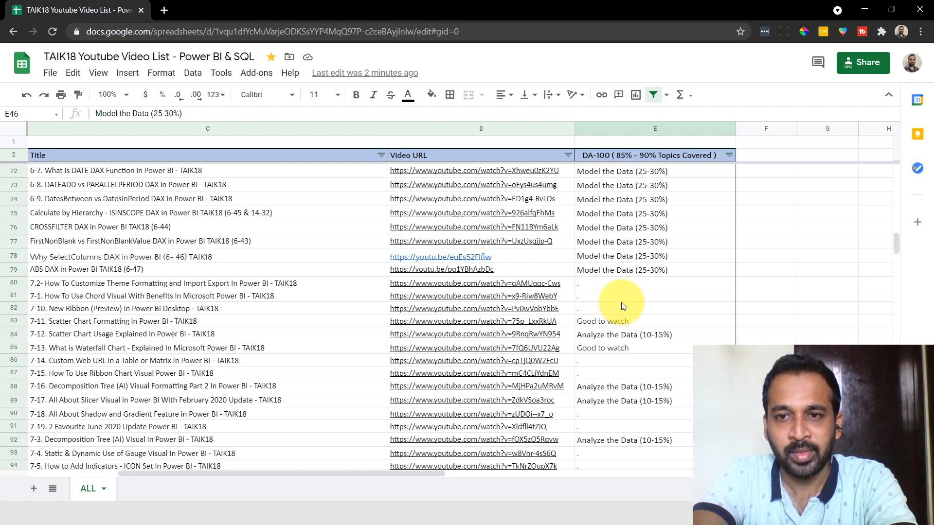
scroll(down, 3)
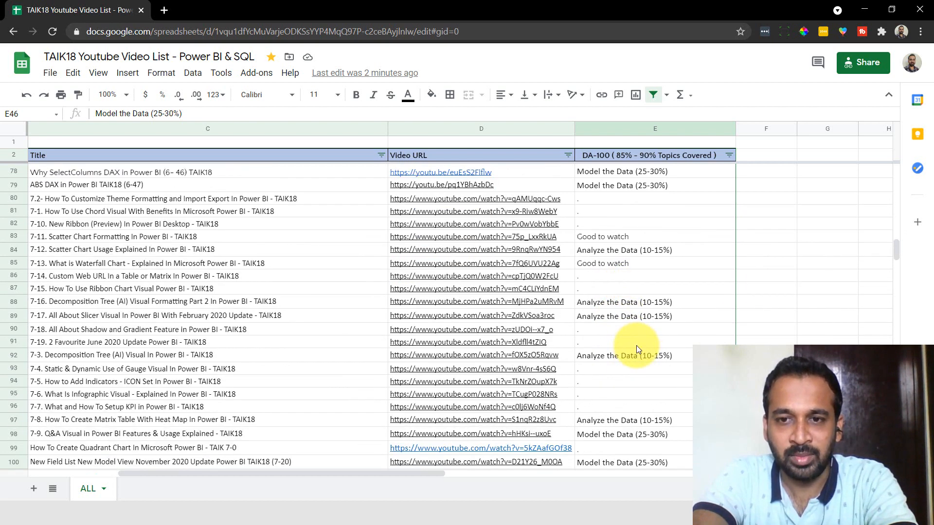
scroll(down, 3)
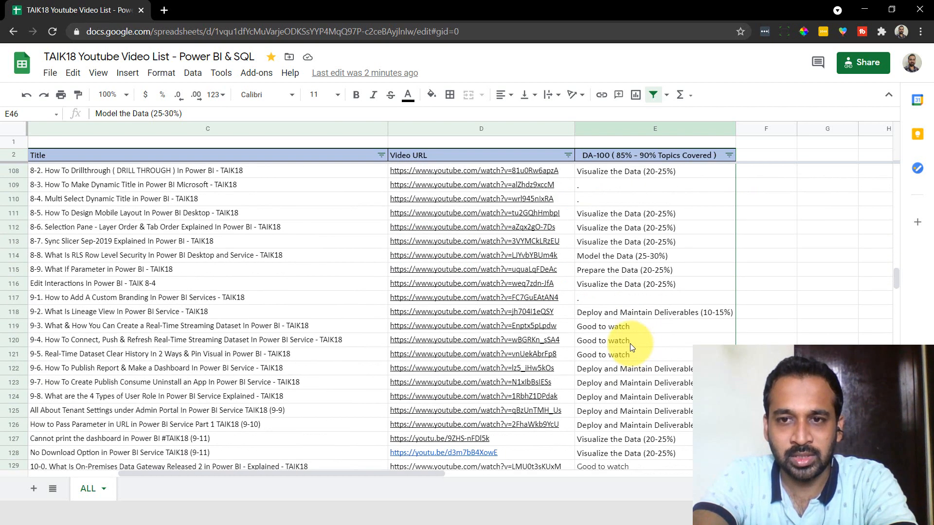
click(625, 341)
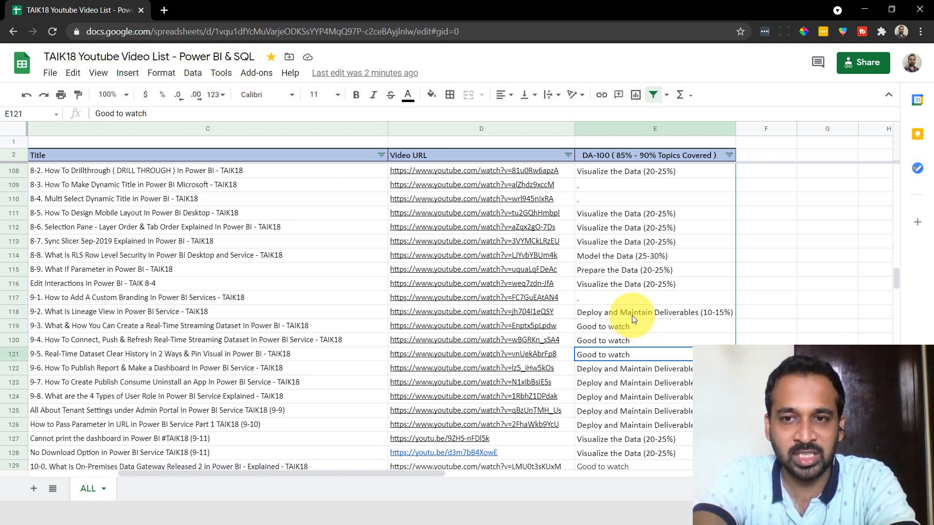
scroll(down, 3)
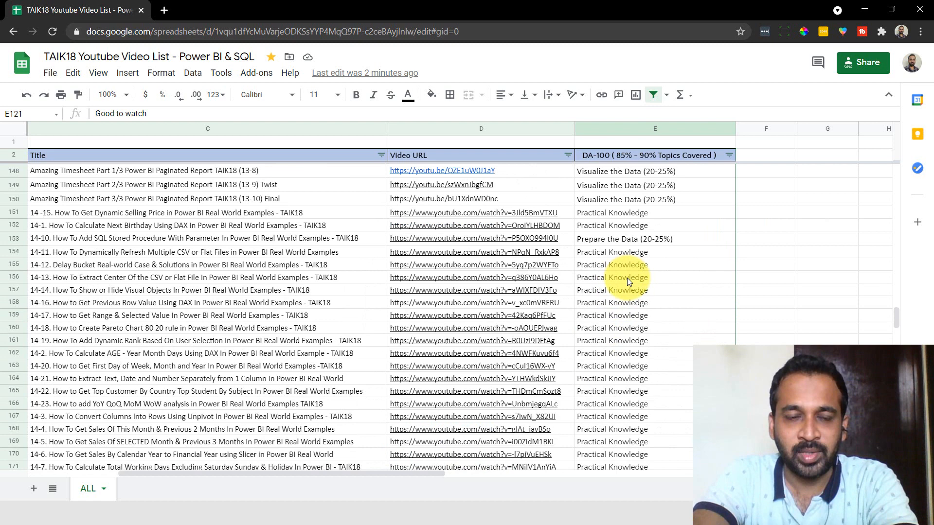
scroll(down, 3)
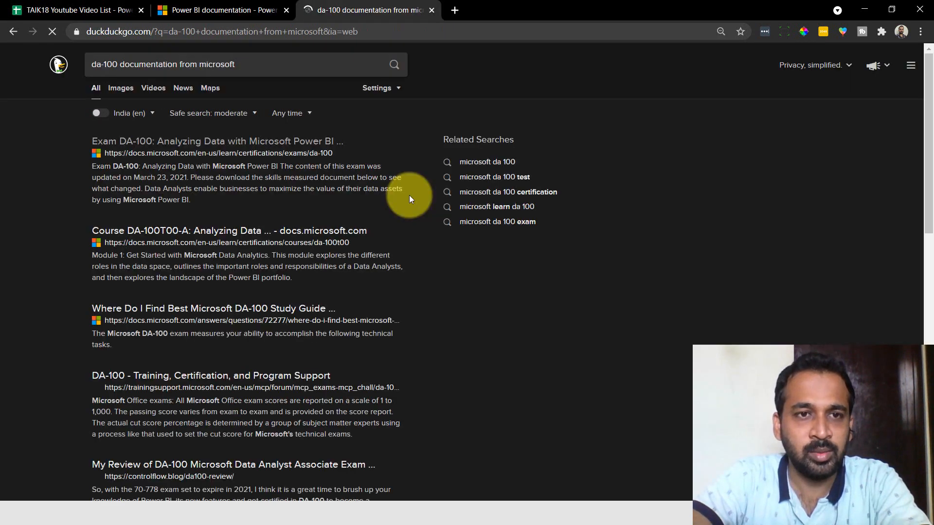
Open the Exam DA-100 search result and scroll down to its Skills measured section
click(228, 144)
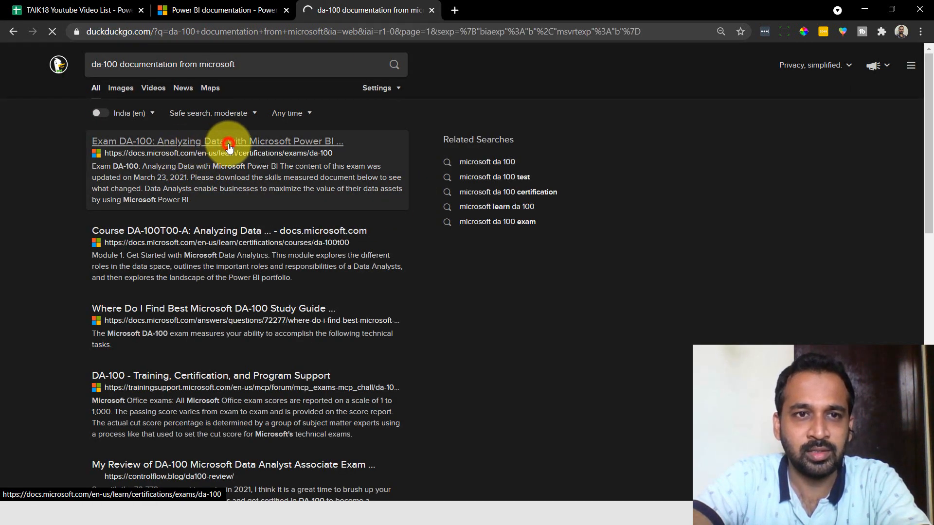
click(227, 142)
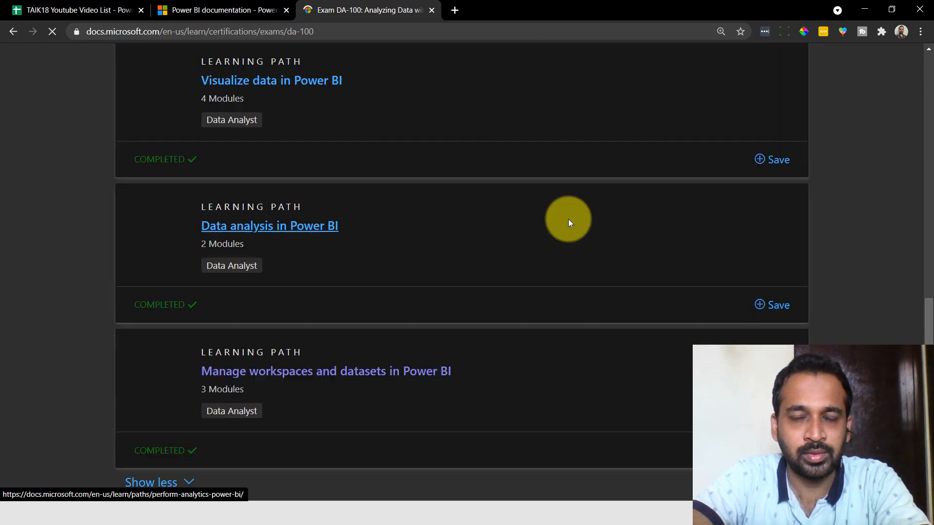
scroll(down, 3)
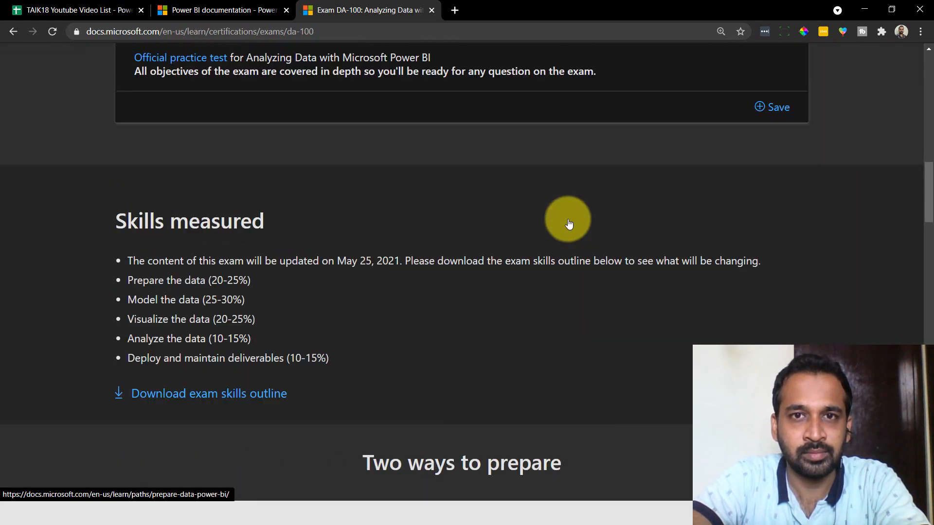
scroll(down, 3)
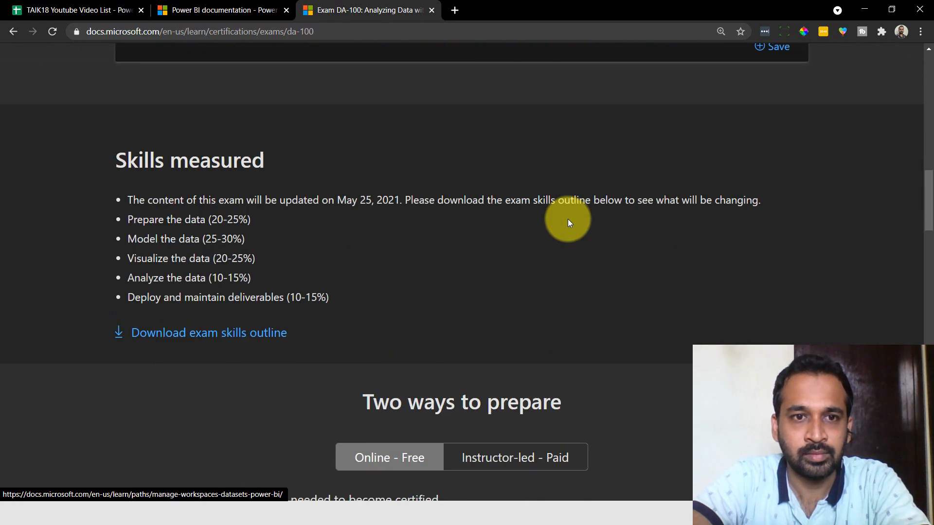
scroll(down, 3)
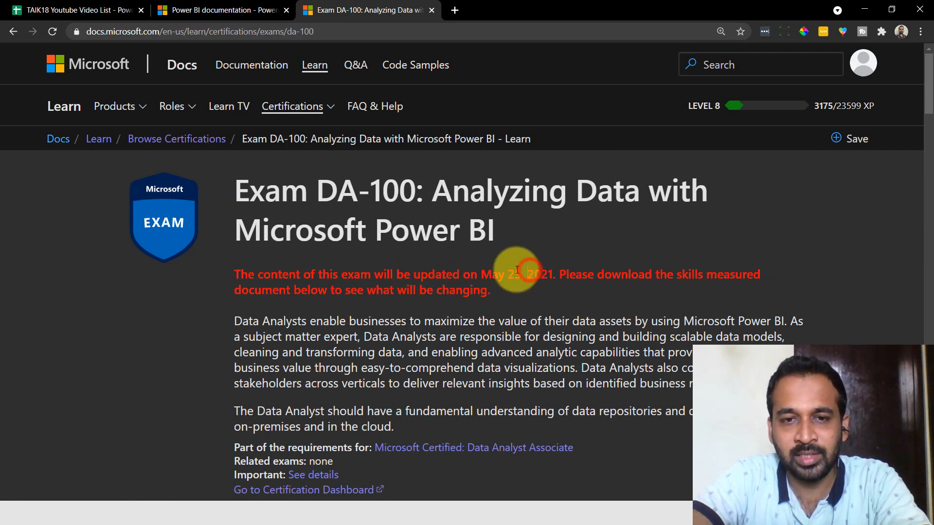
Highlight the May 25 update date and scroll through Skills measured and the completed learning paths
drag(477, 274, 524, 274)
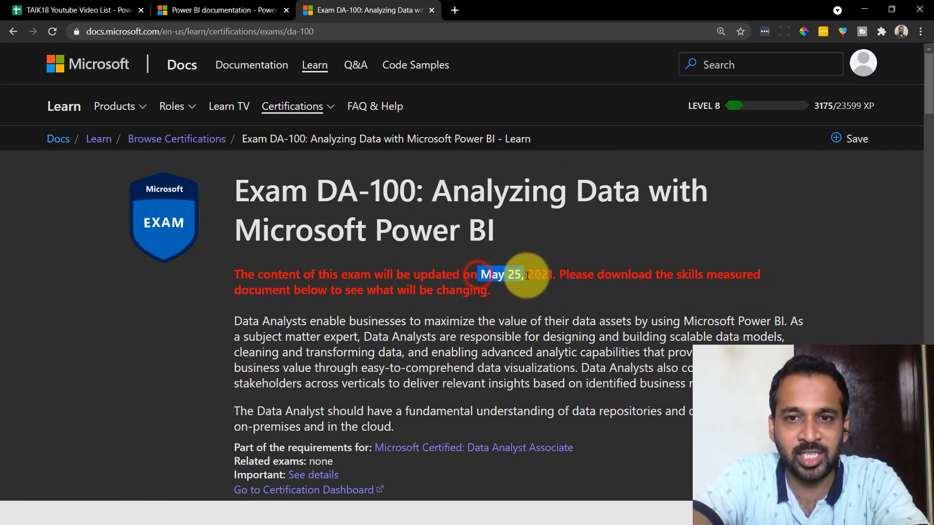
click(538, 274)
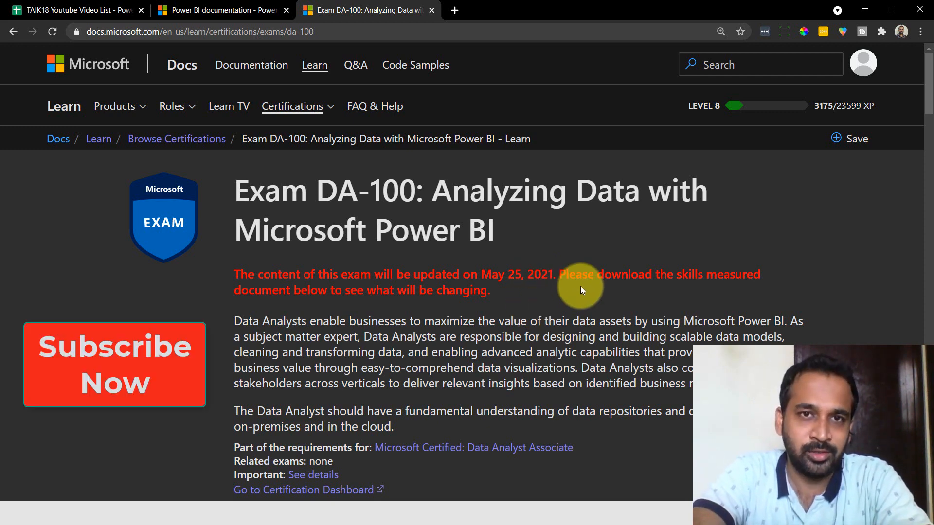
scroll(down, 3)
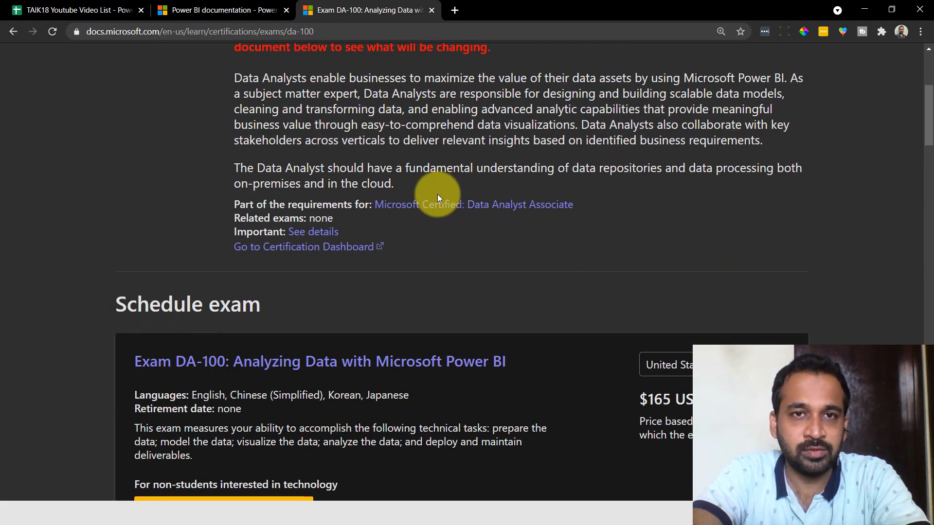
mouse_move(344, 176)
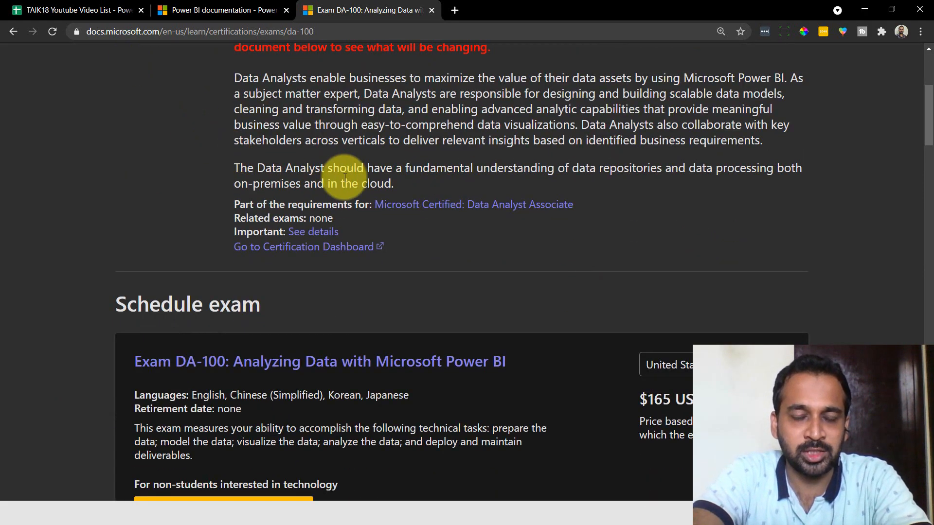
scroll(down, 3)
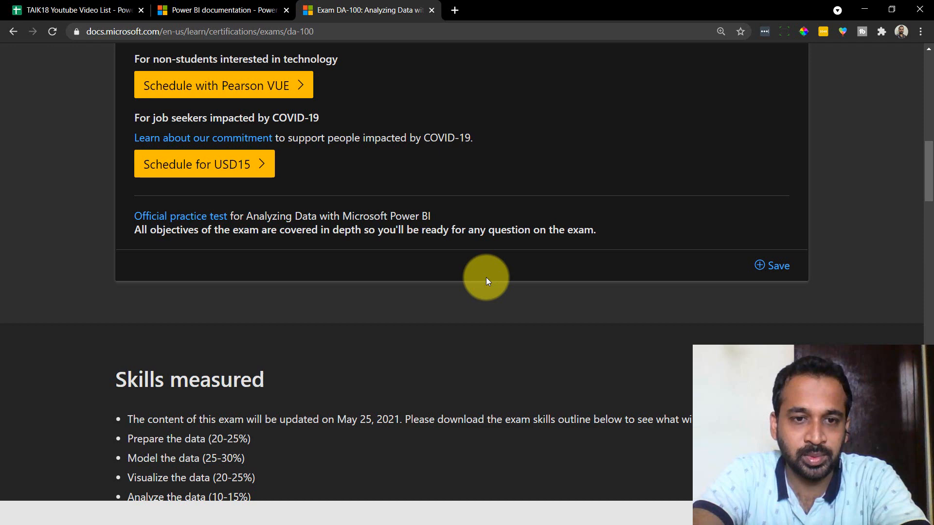
scroll(down, 3)
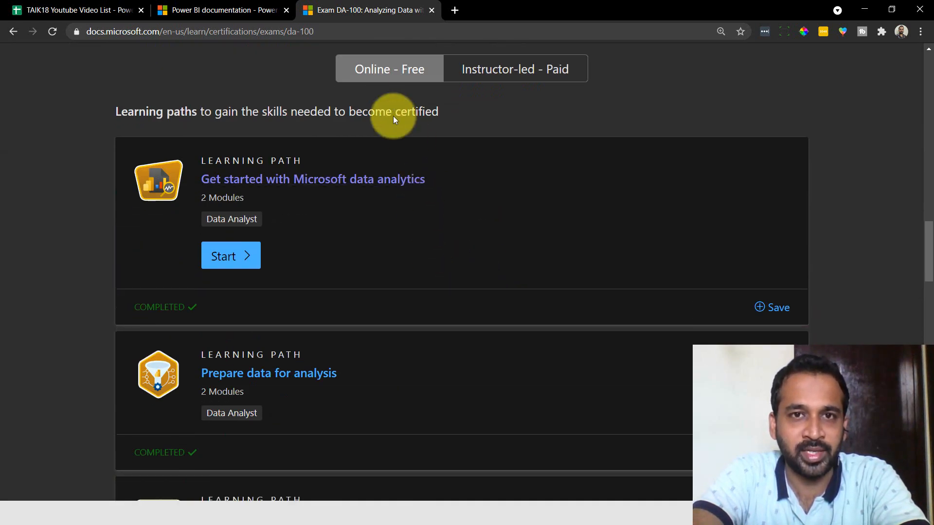
scroll(down, 3)
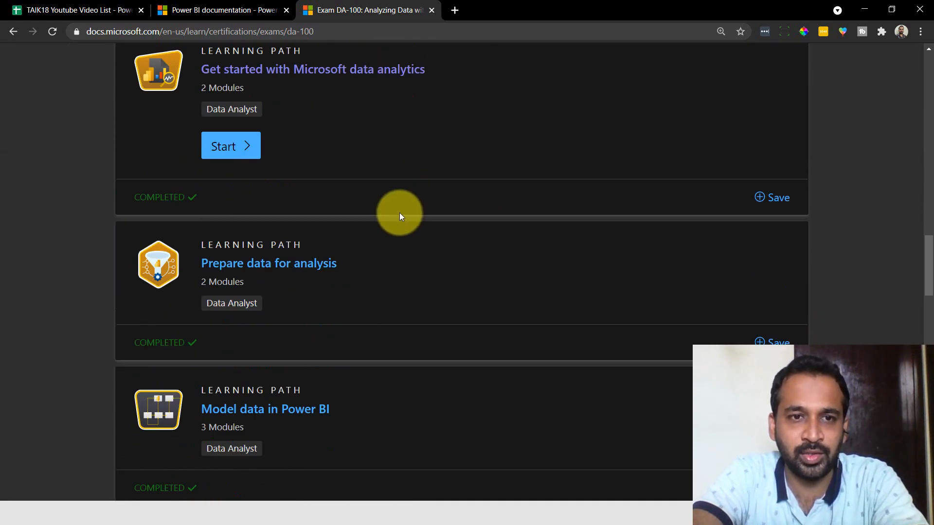
scroll(down, 3)
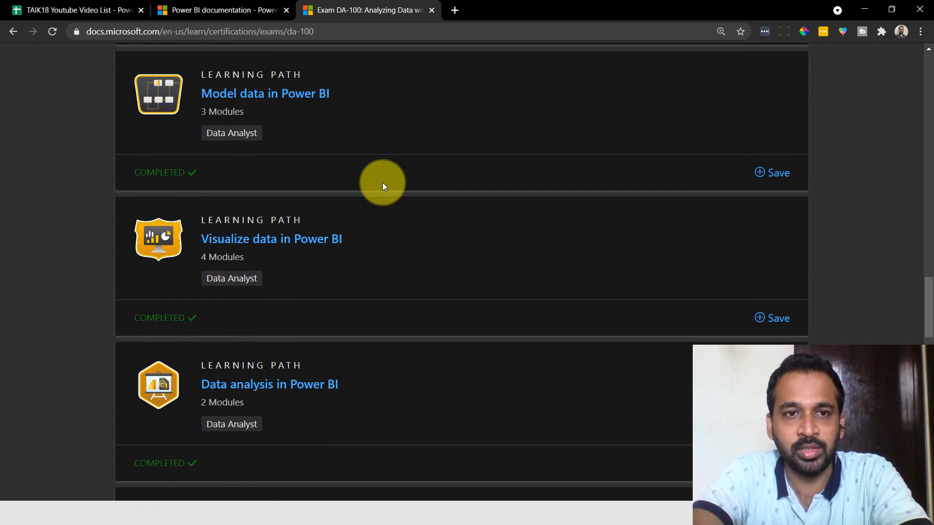
scroll(down, 3)
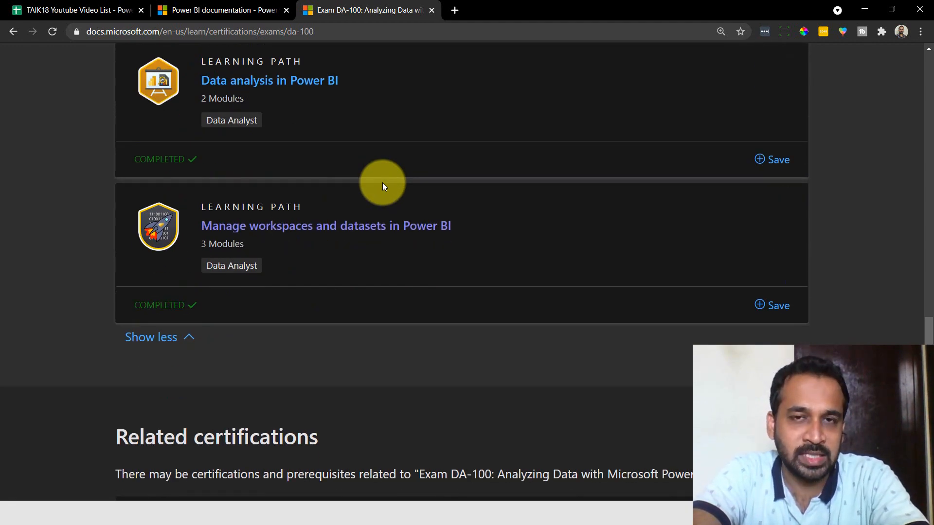
Return to the TAIK18 Youtube Video List spreadsheet tab
click(73, 8)
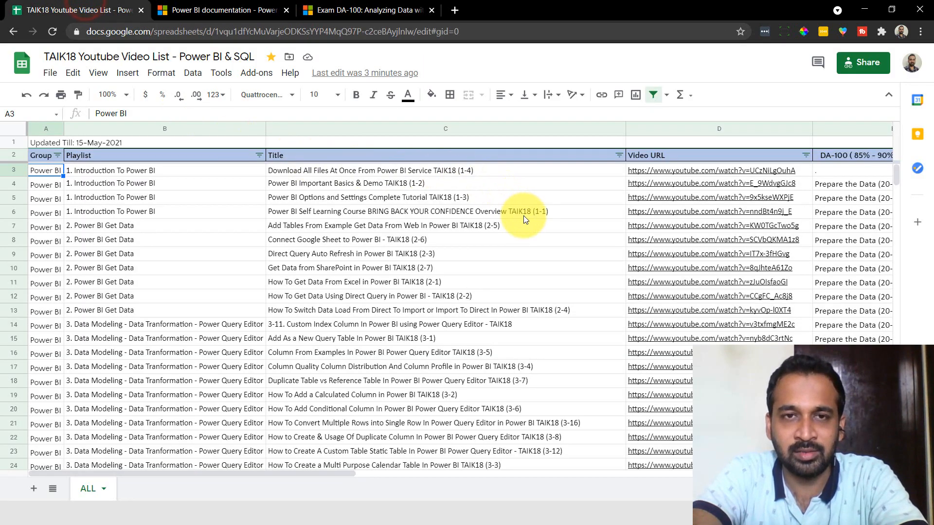